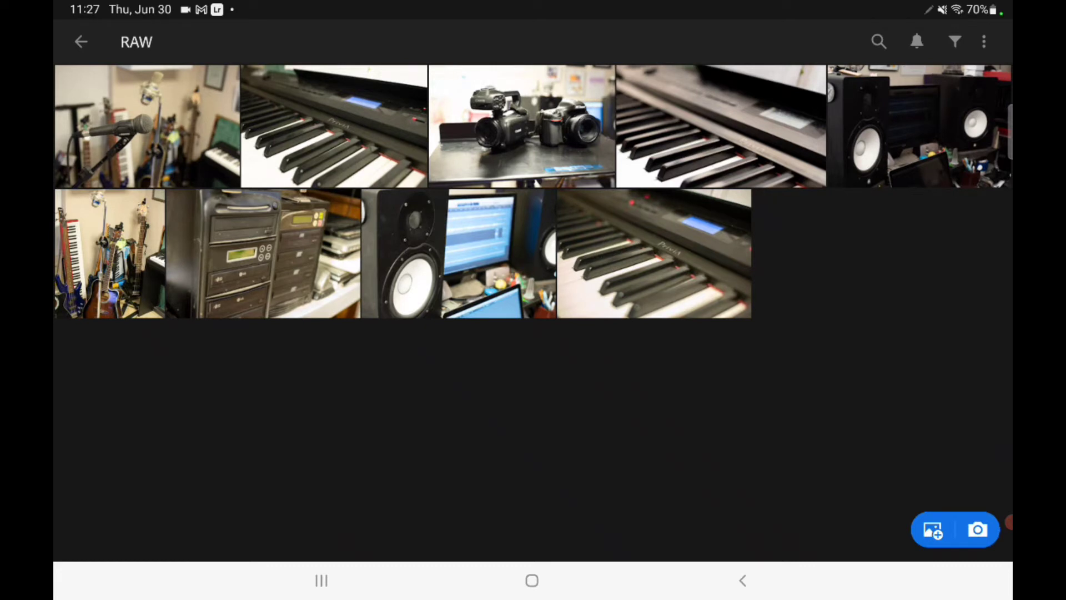
# - Select the microphone-and-guitars photo in the RAW album and bring up Share
pyautogui.click(146, 126)
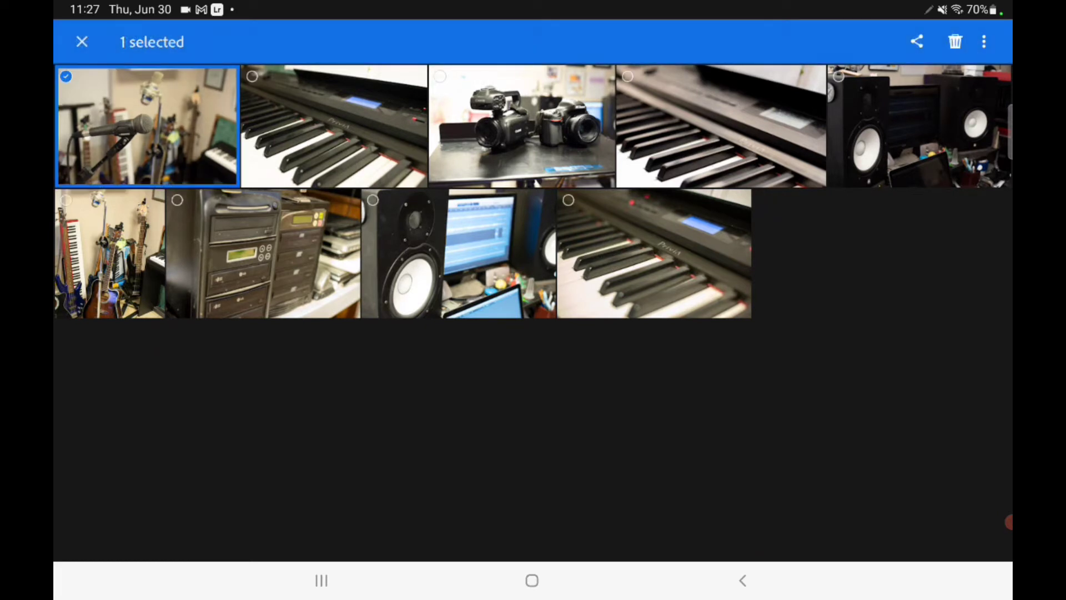
pyautogui.click(983, 42)
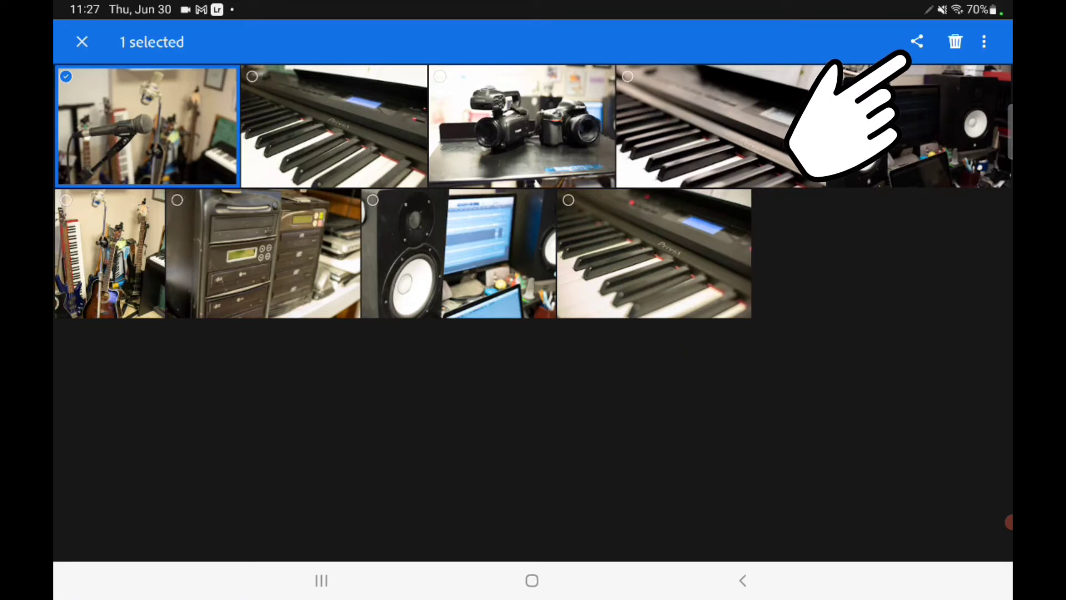
pyautogui.click(917, 41)
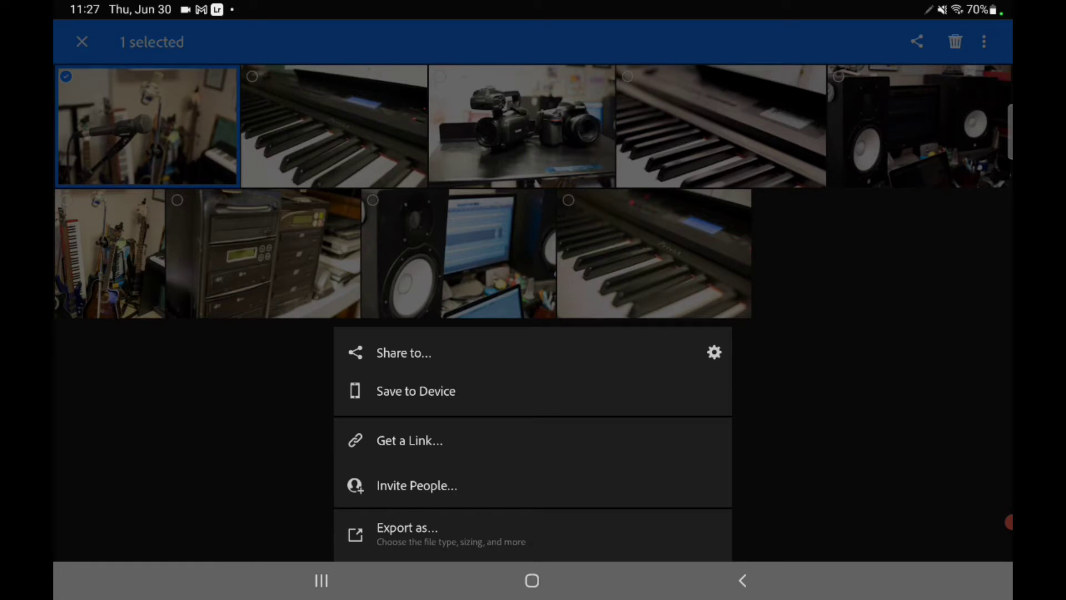
# - Export the microphone photo with File Type set to DNG after reviewing More Options
pyautogui.click(407, 534)
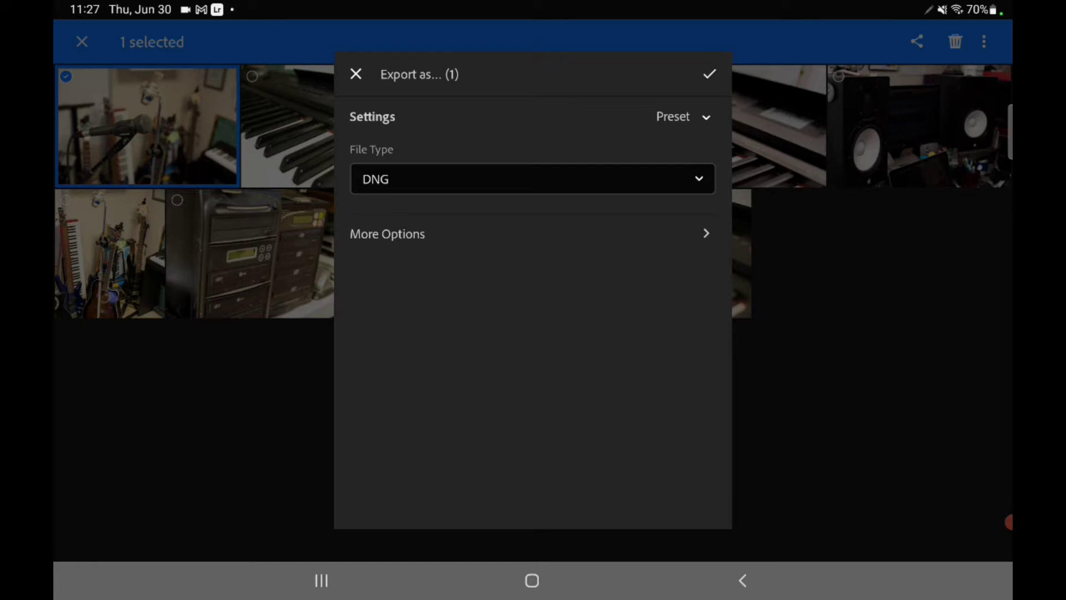
pyautogui.click(533, 179)
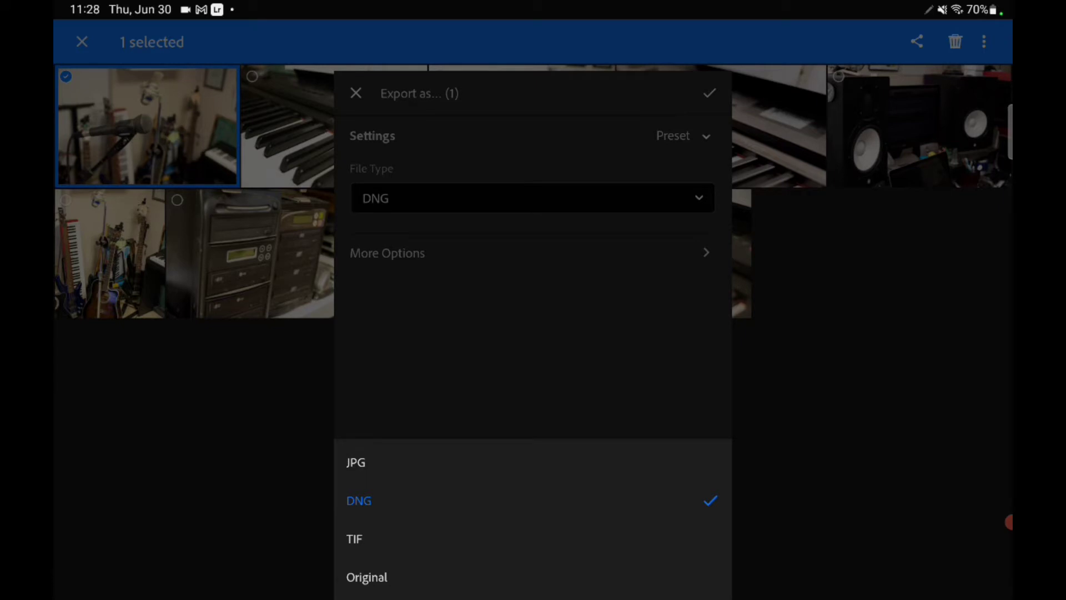
pyautogui.click(358, 500)
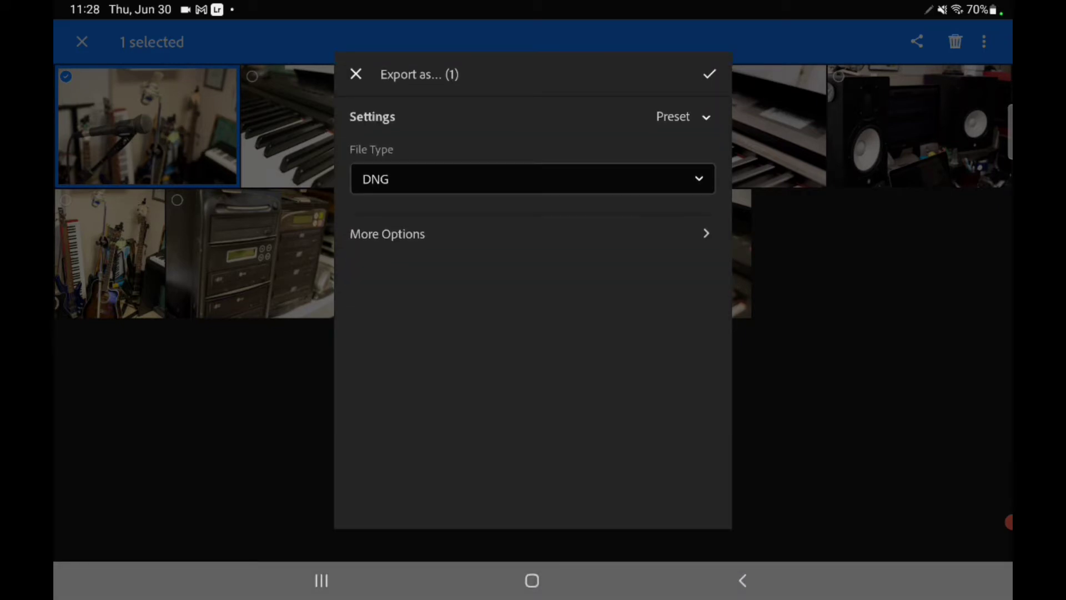
pyautogui.click(387, 234)
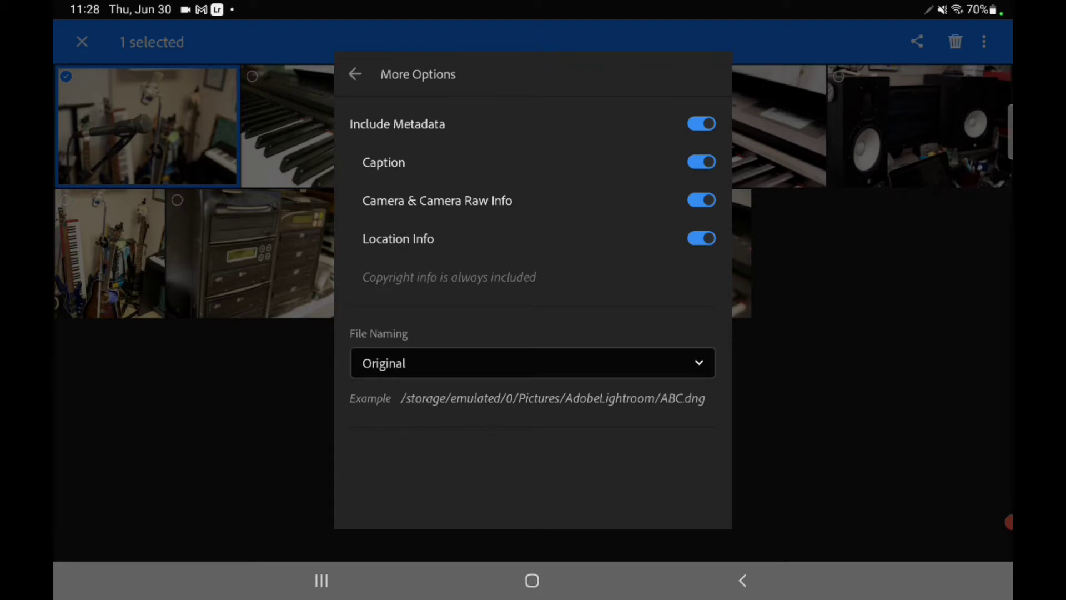
pyautogui.click(355, 74)
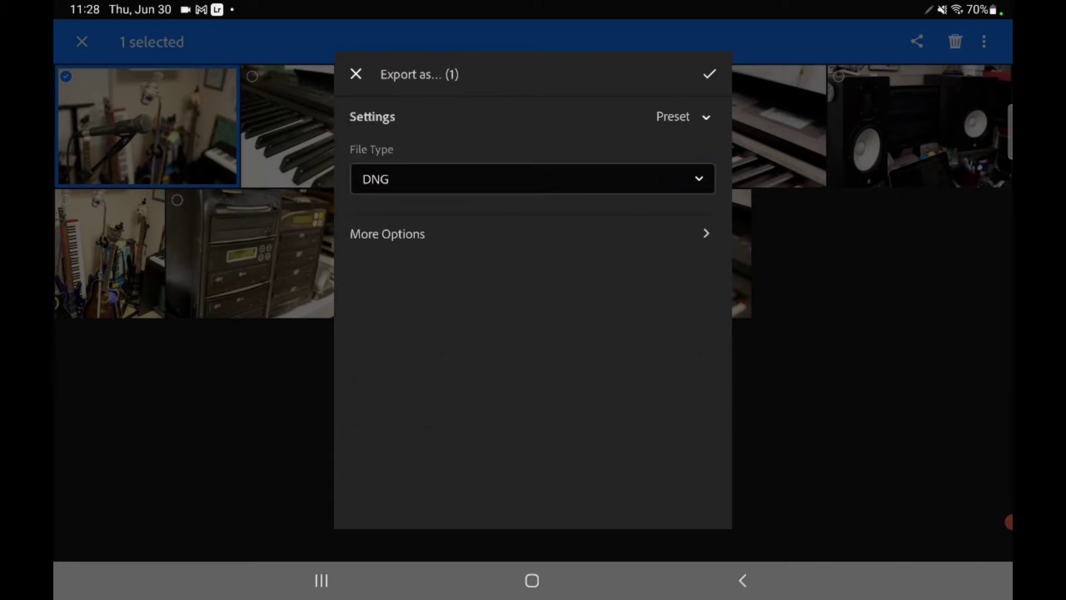
pyautogui.click(709, 74)
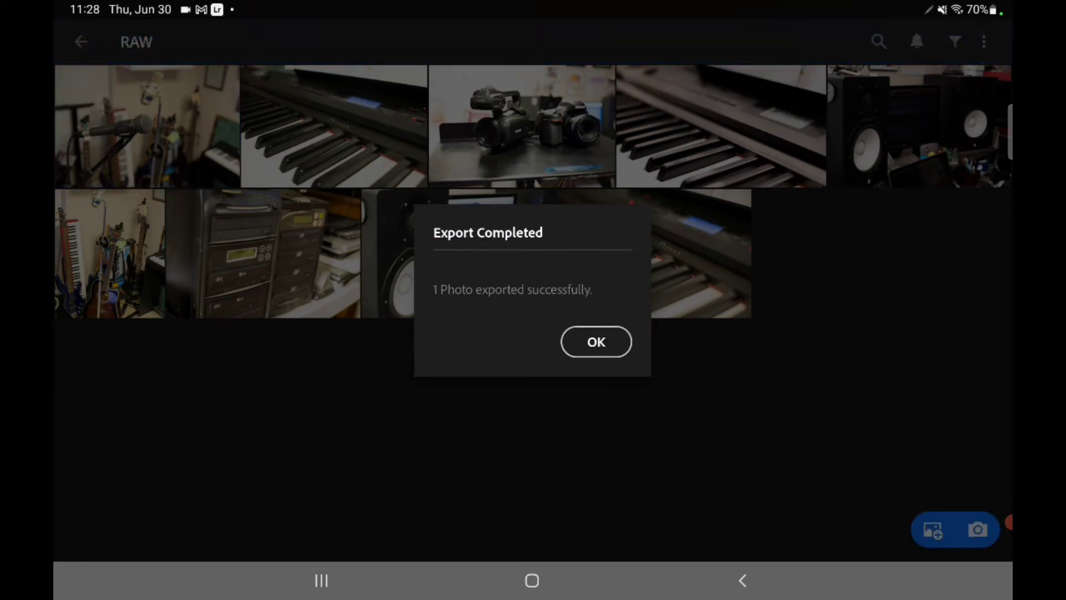
# - Dismiss the export confirmation and add the exported DNG from Device folders to RAW
pyautogui.click(596, 342)
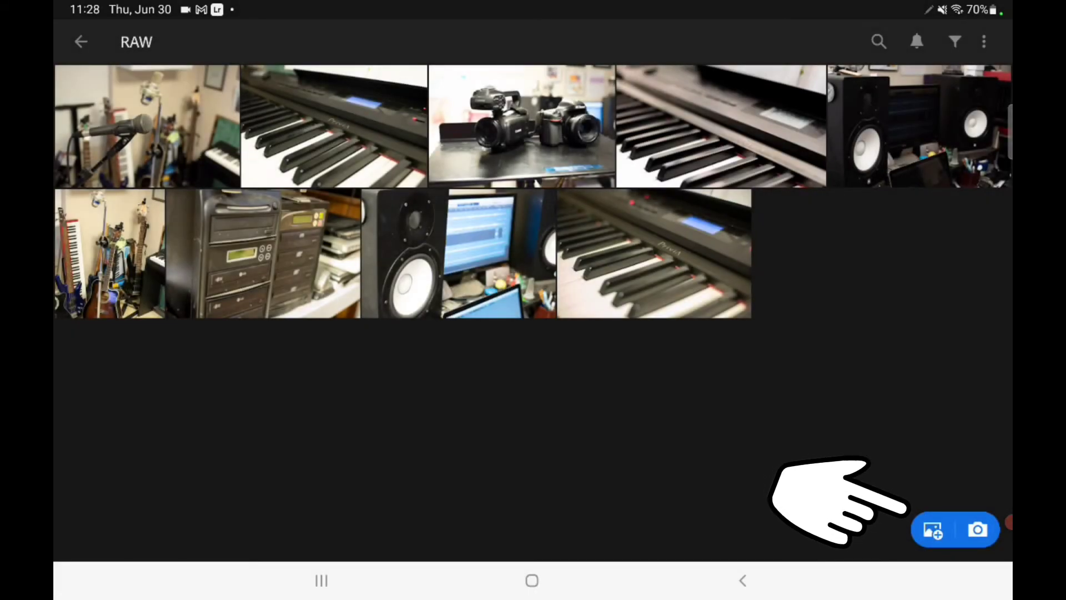
pyautogui.click(932, 530)
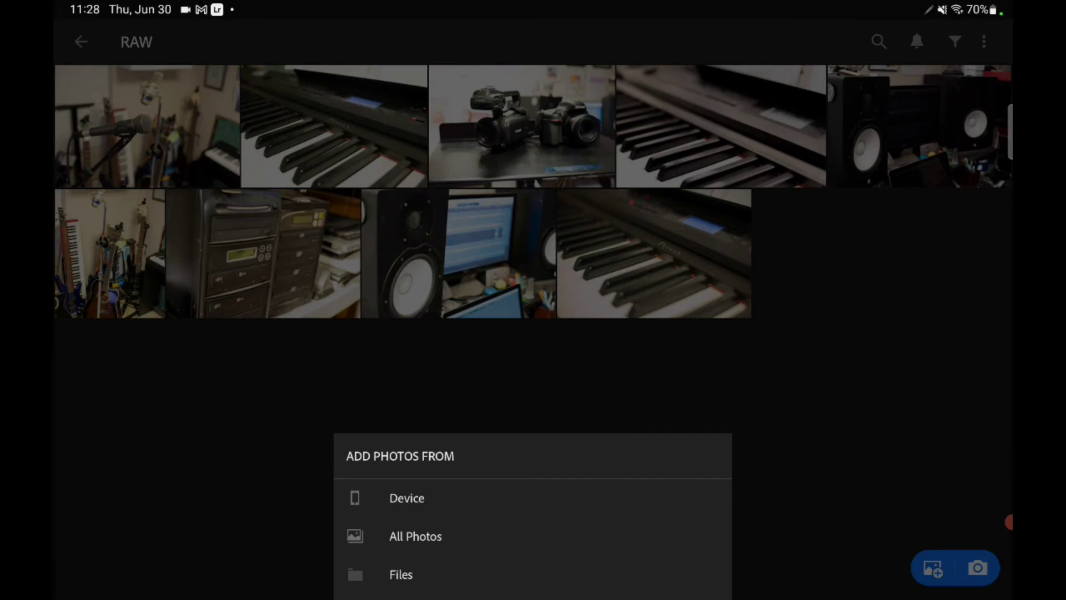
pyautogui.click(407, 497)
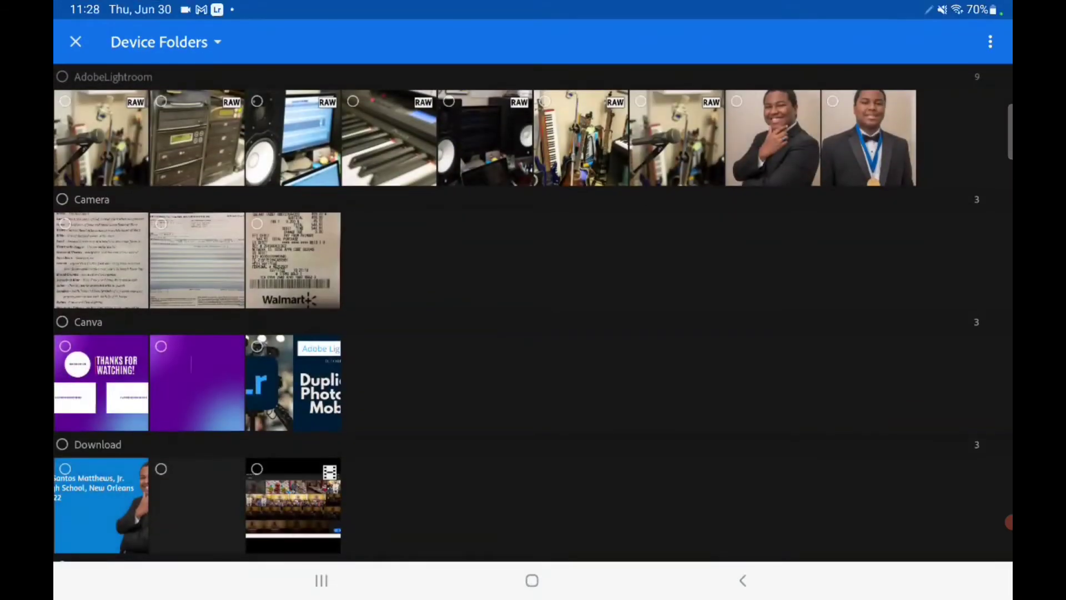
pyautogui.click(100, 137)
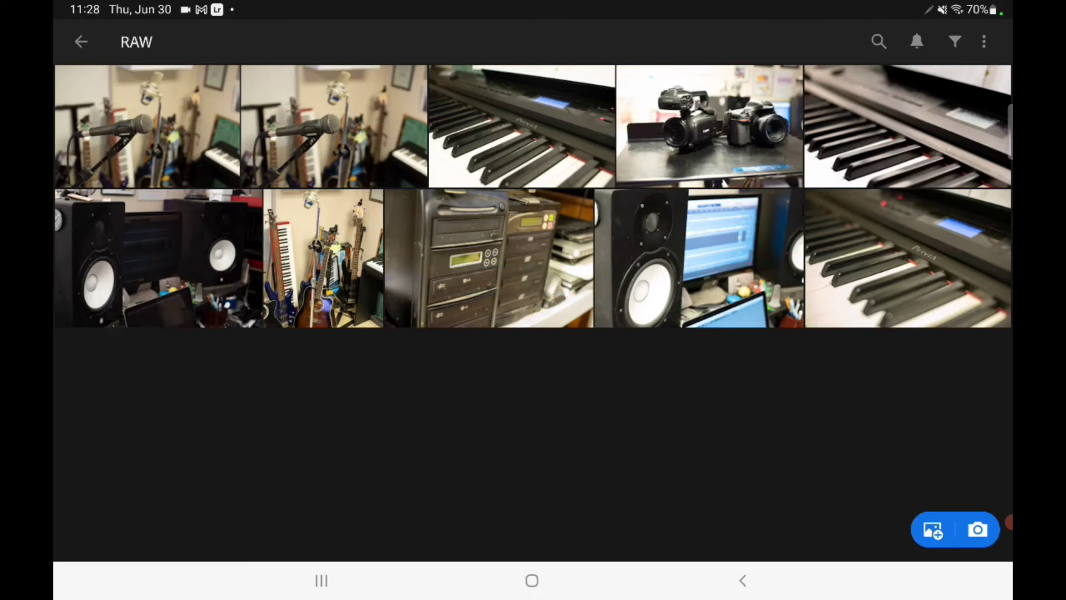
# - Select the five bottom-row photos through the piano photo and export them as DNG
pyautogui.click(324, 258)
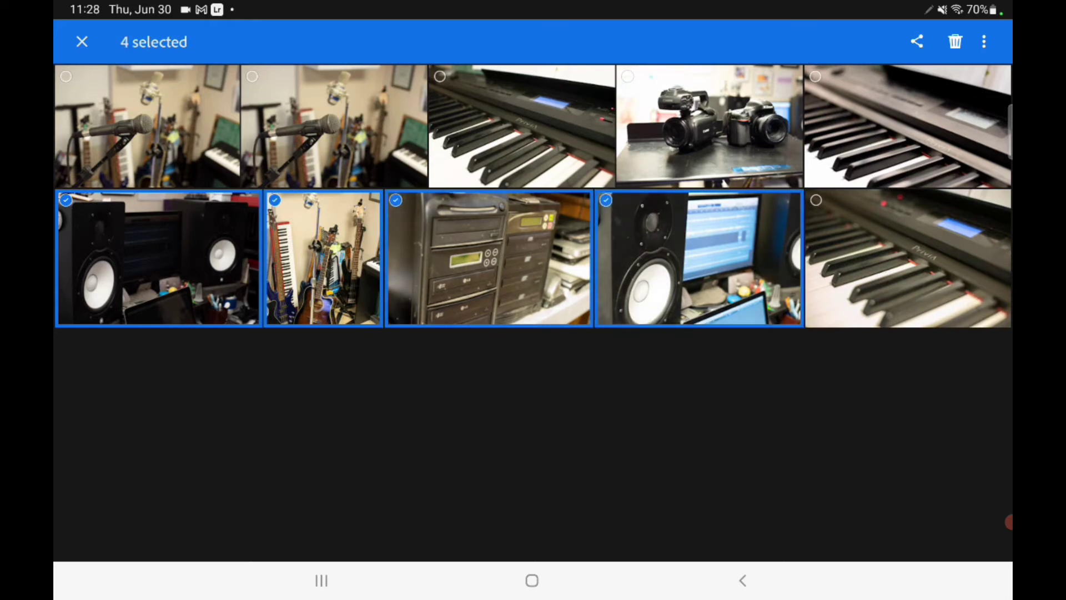
pyautogui.click(907, 258)
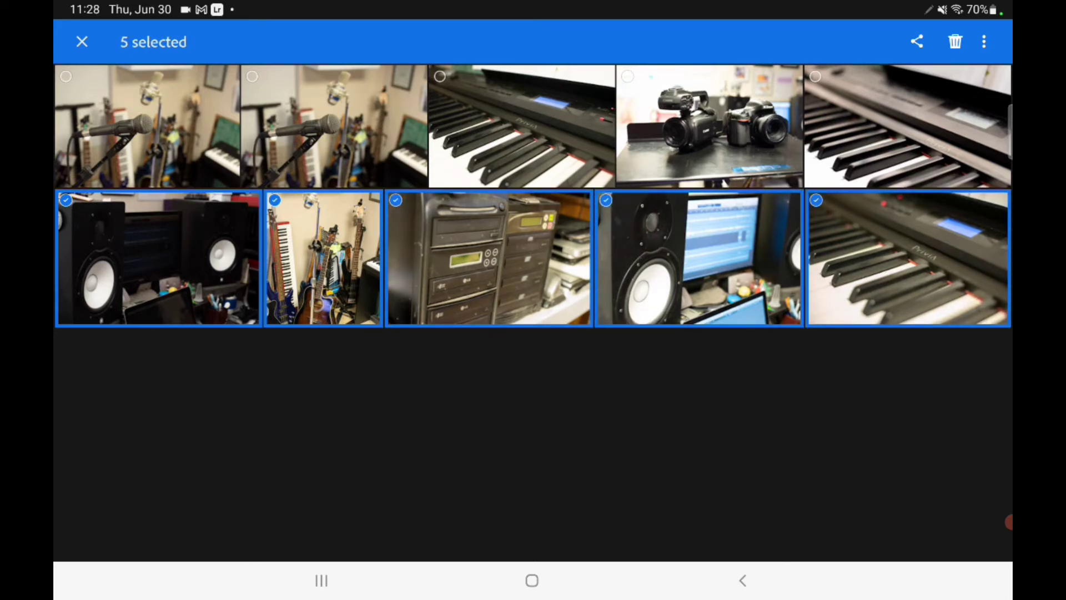
pyautogui.click(916, 42)
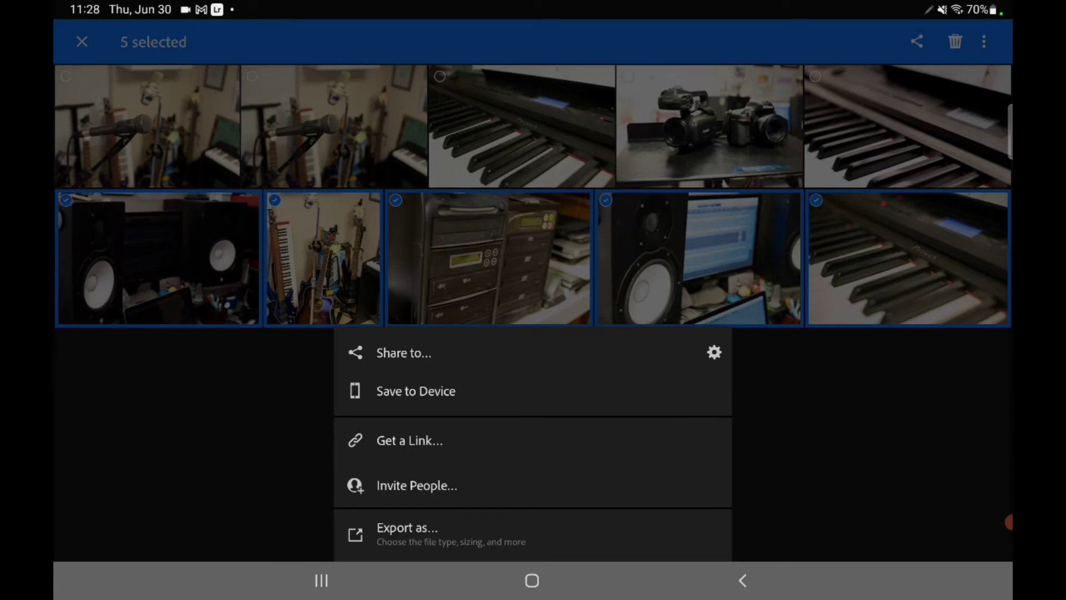
pyautogui.click(407, 533)
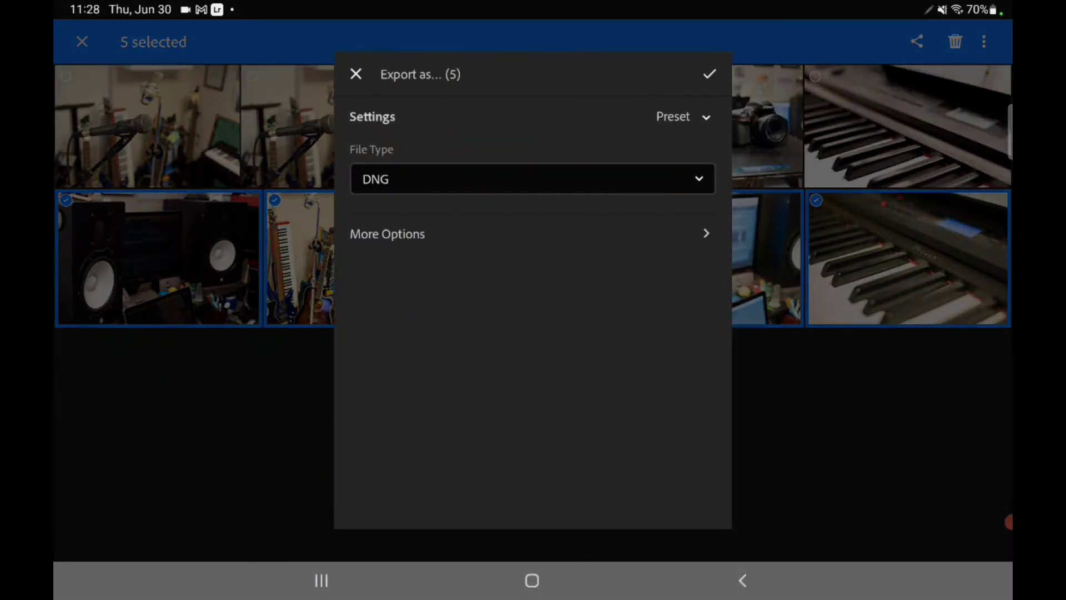
pyautogui.click(708, 74)
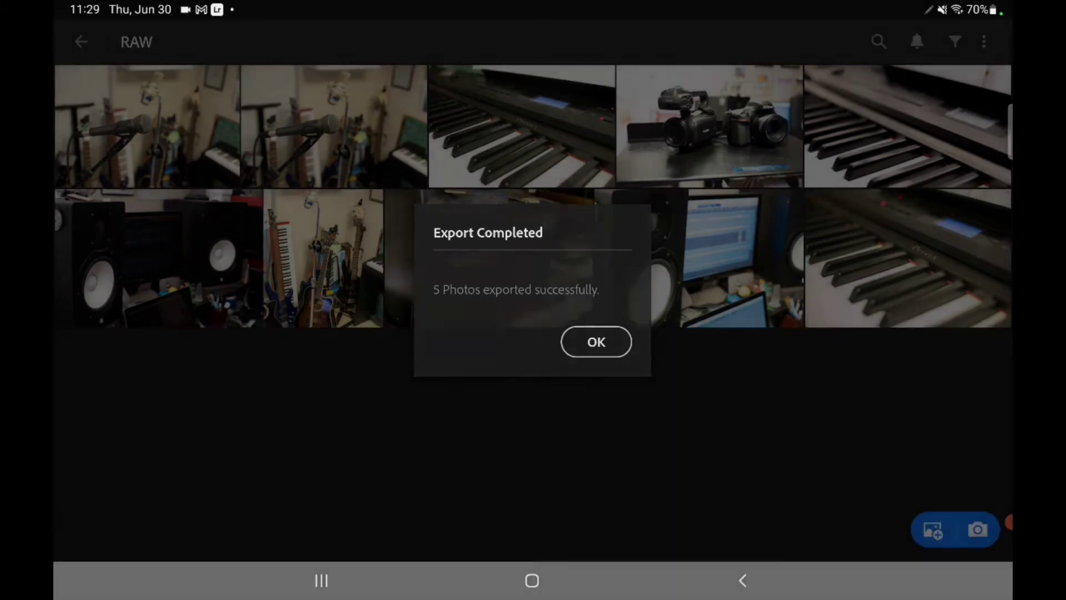
# - Dismiss the export confirmation and pick exported DNG copies from the AdobeLightroom device folder
pyautogui.click(594, 341)
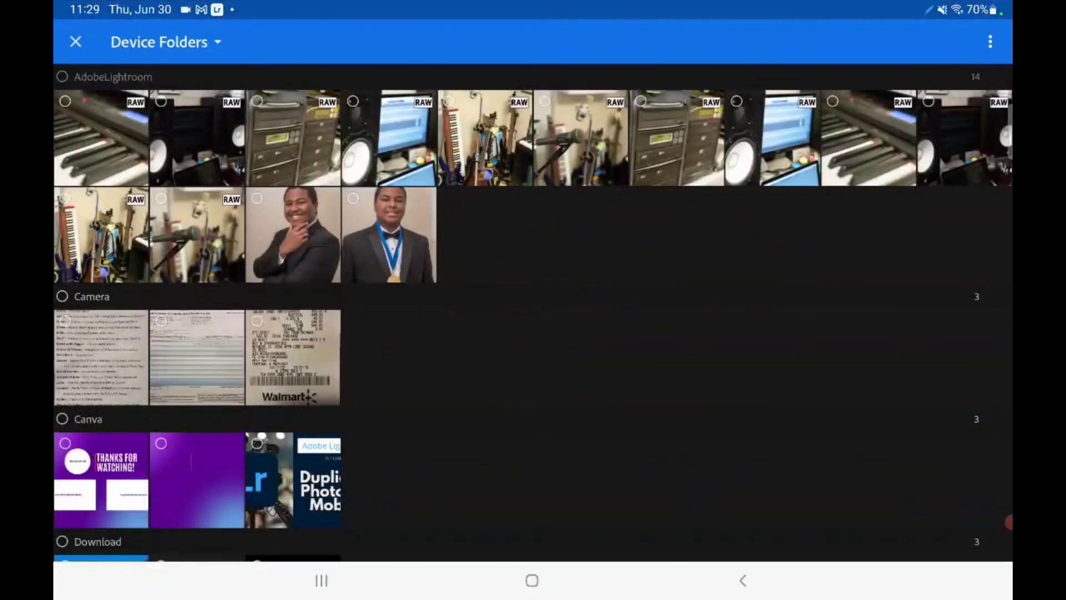
pyautogui.click(388, 138)
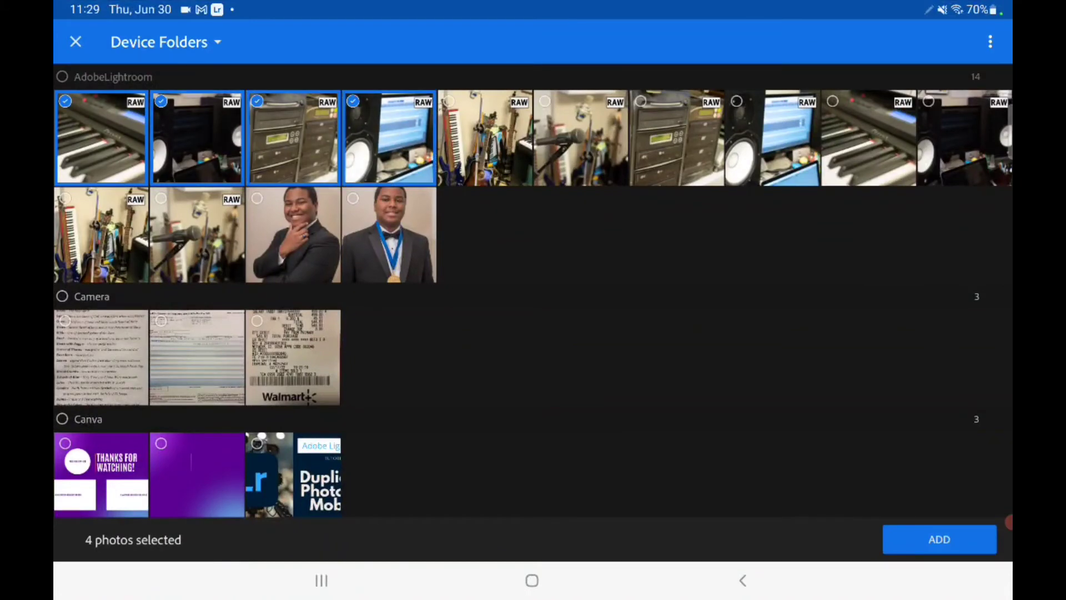
pyautogui.click(485, 137)
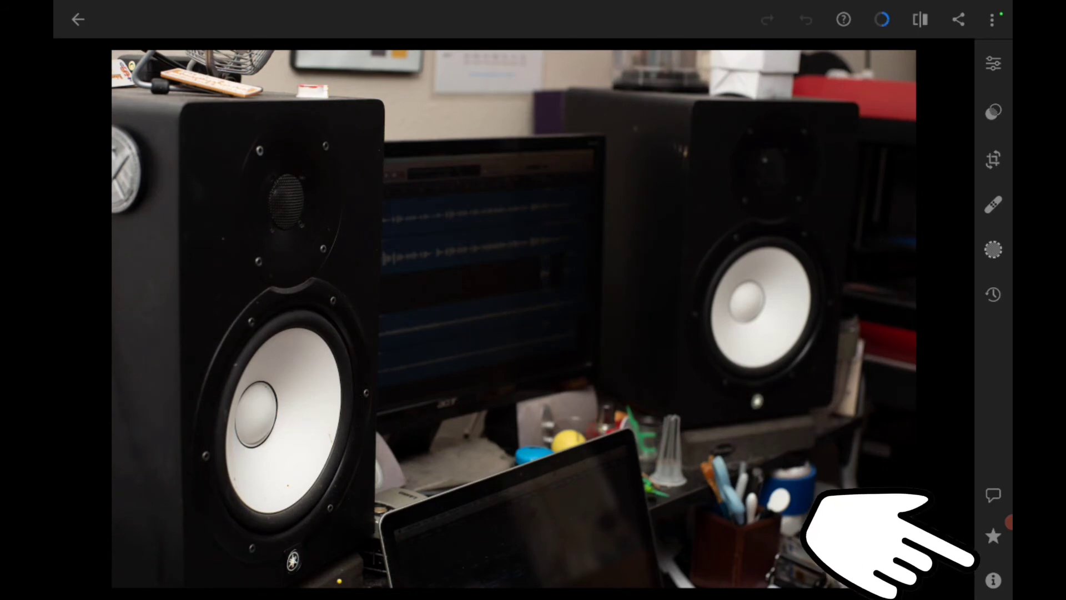
# - View the speakers photo's info showing a Nikon D750 DNG copy, then show adjustments
pyautogui.click(993, 580)
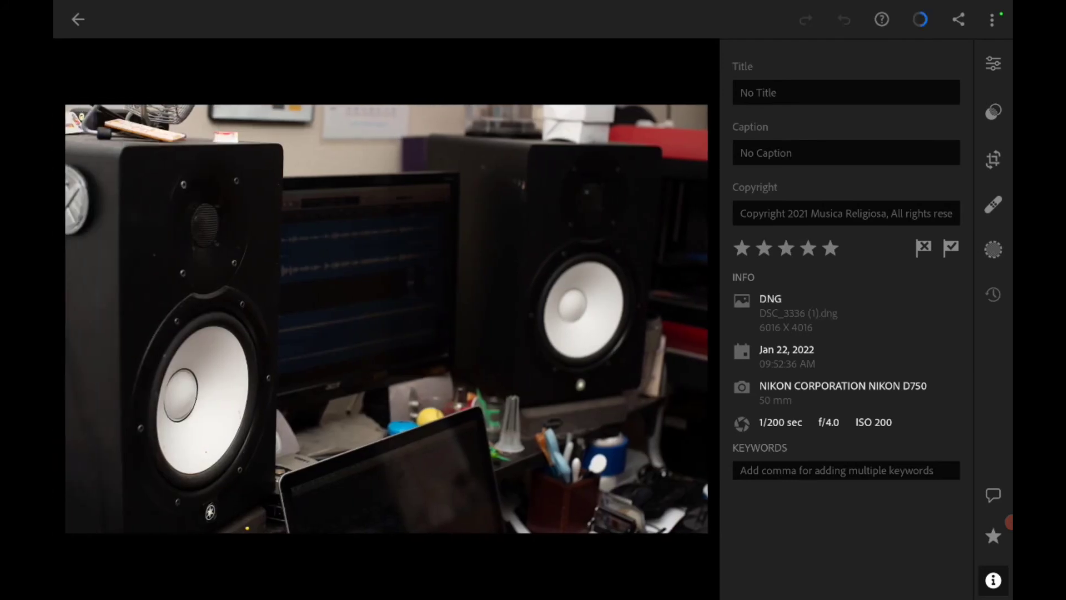
pyautogui.click(994, 63)
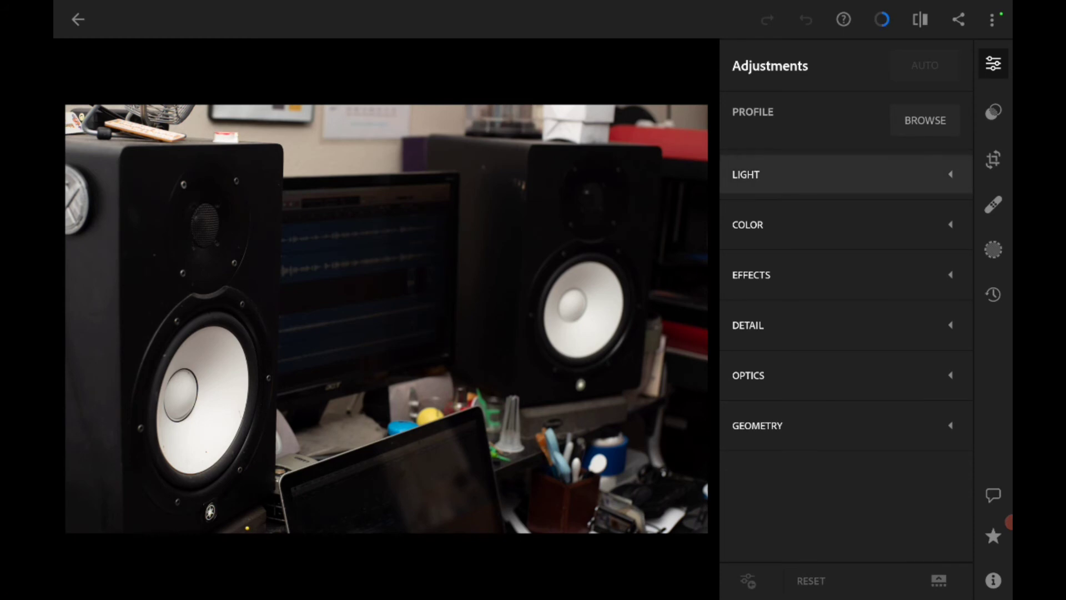
# - Expand the LIGHT section to show exposure, contrast and tone sliders at zero
pyautogui.click(745, 174)
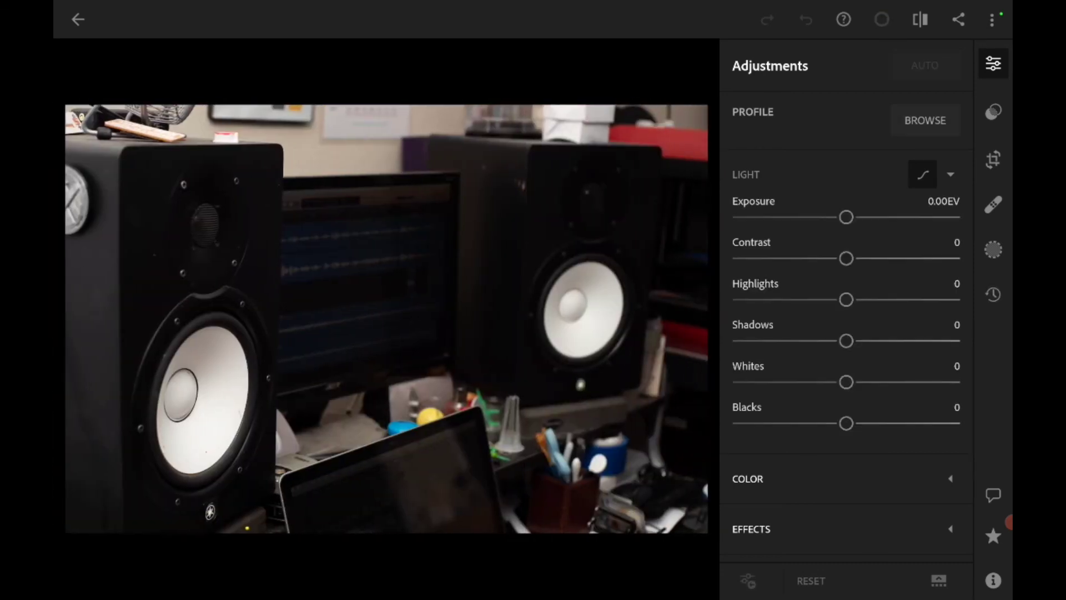
pyautogui.click(924, 65)
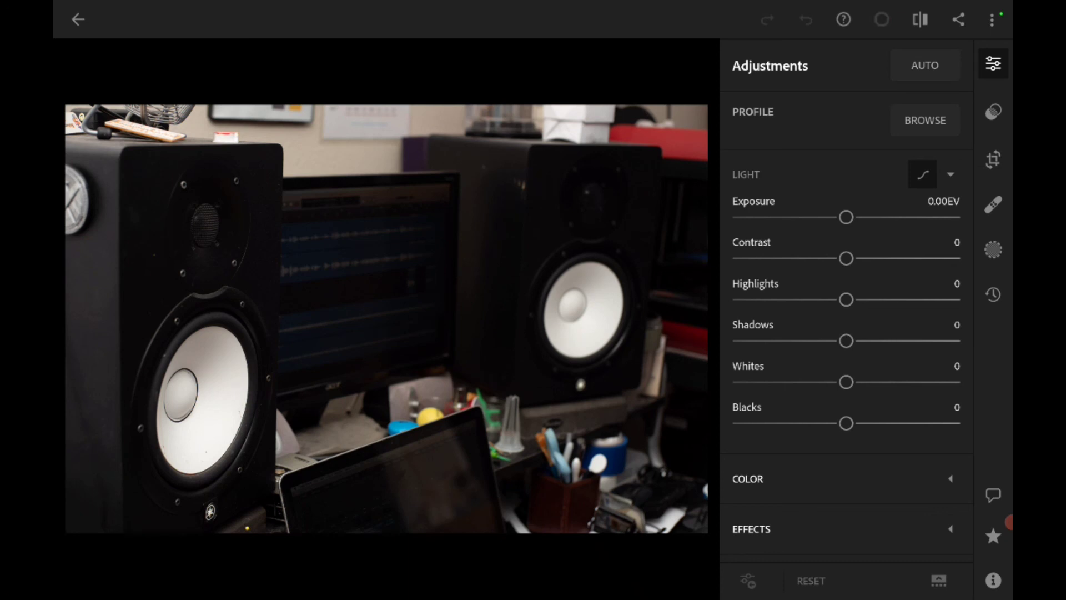
pyautogui.click(882, 19)
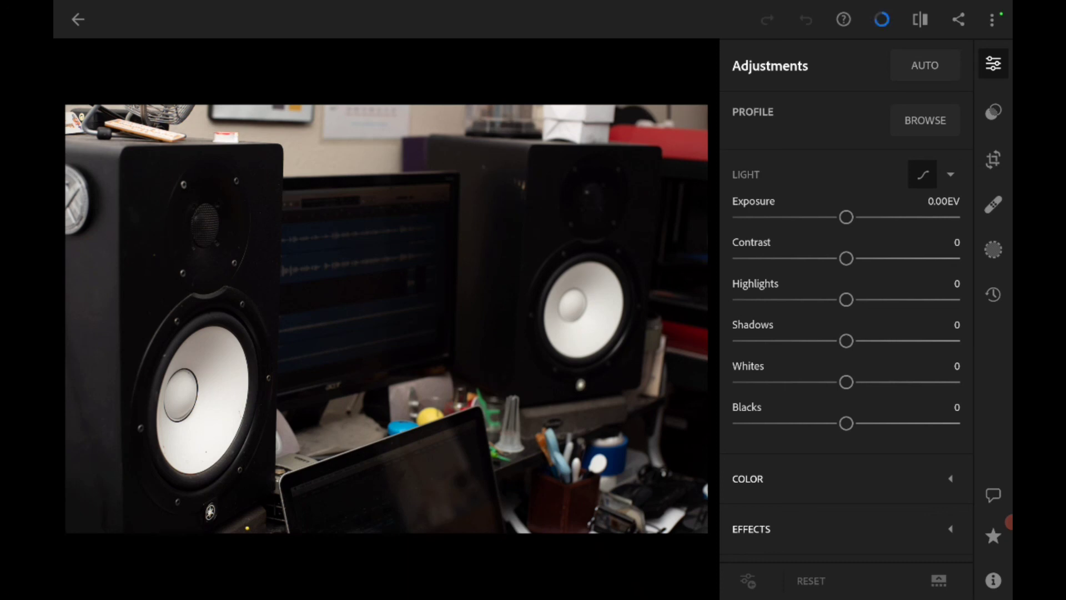